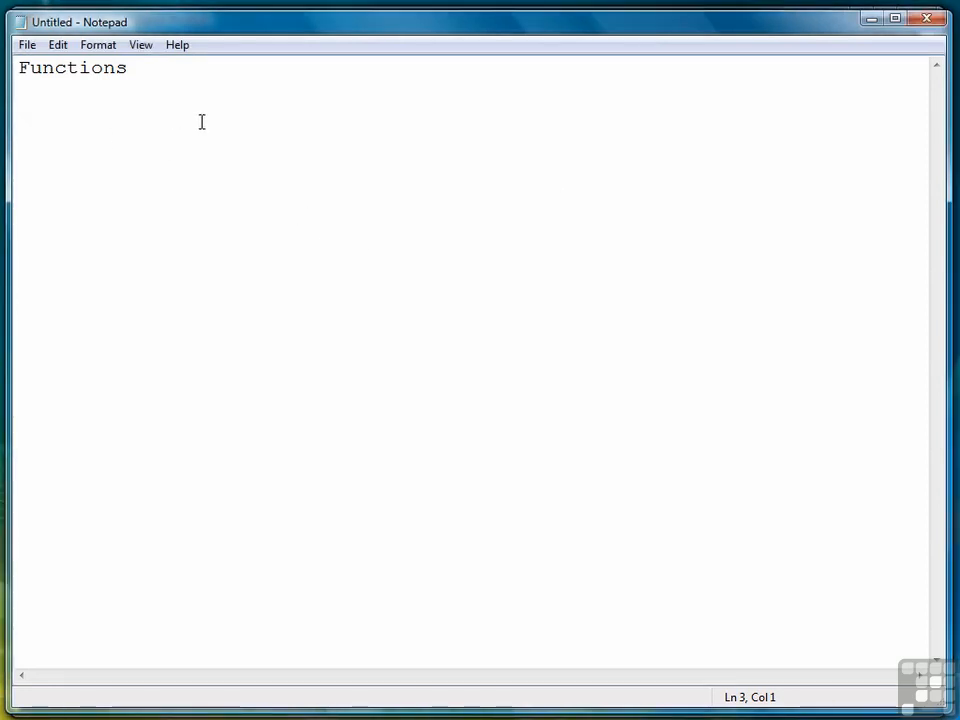
Type the definition line: 'definition: a piece of source code, separate from the larger' program
text(definition)
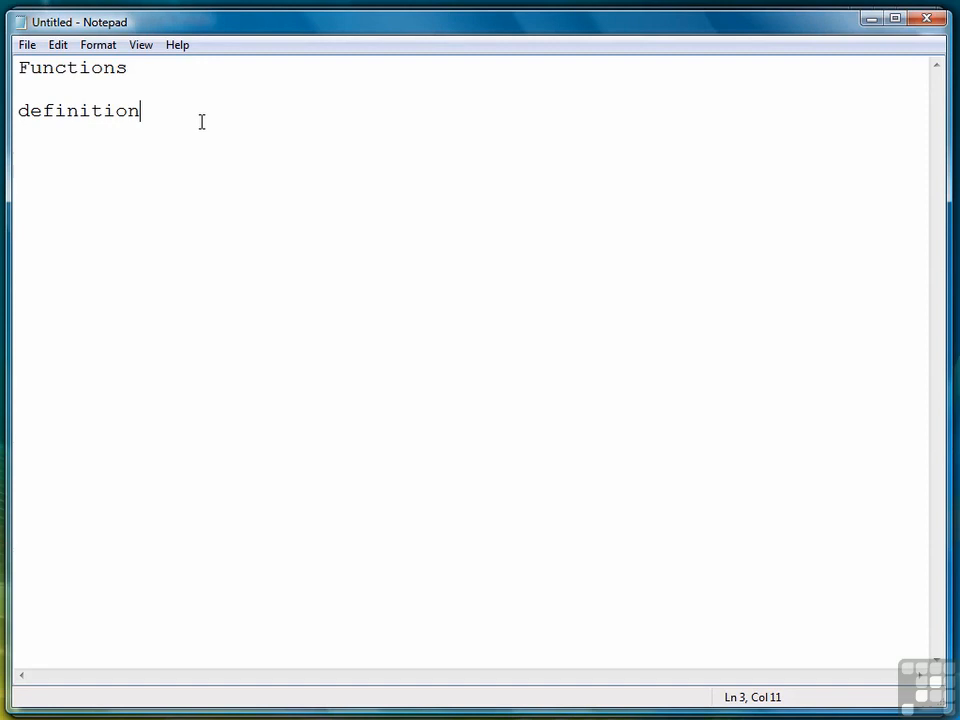
text(:)
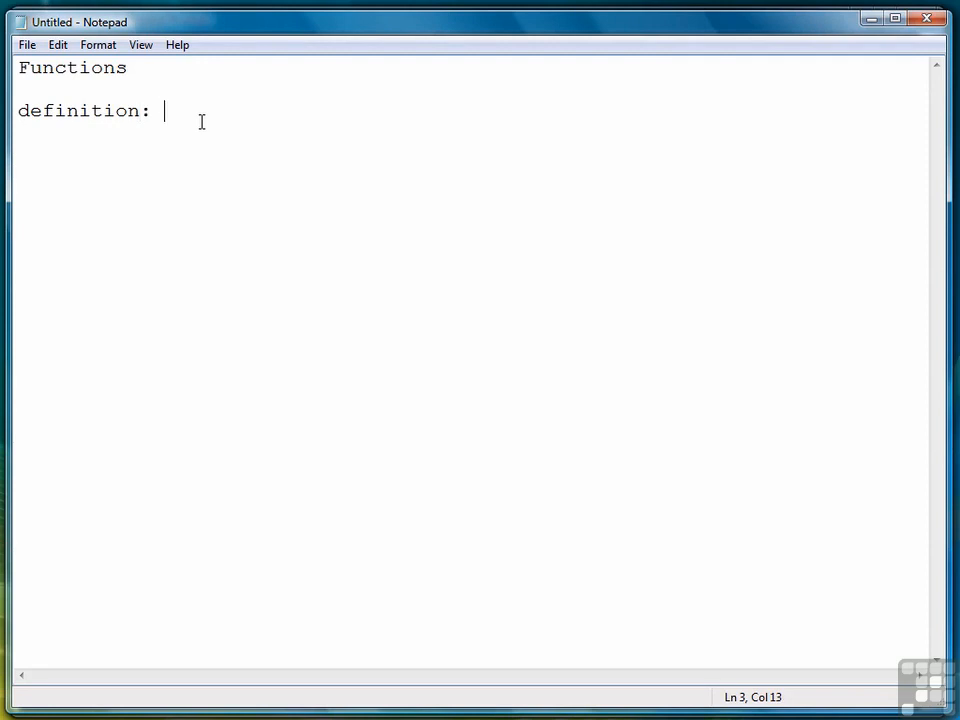
text(a piece of source)
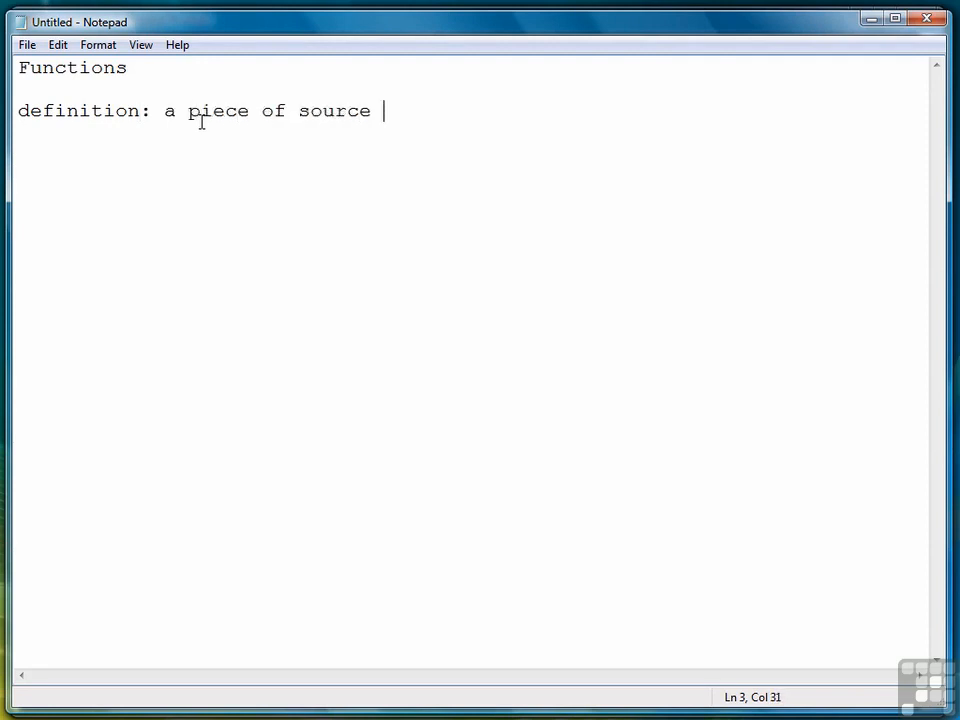
text(code, separate)
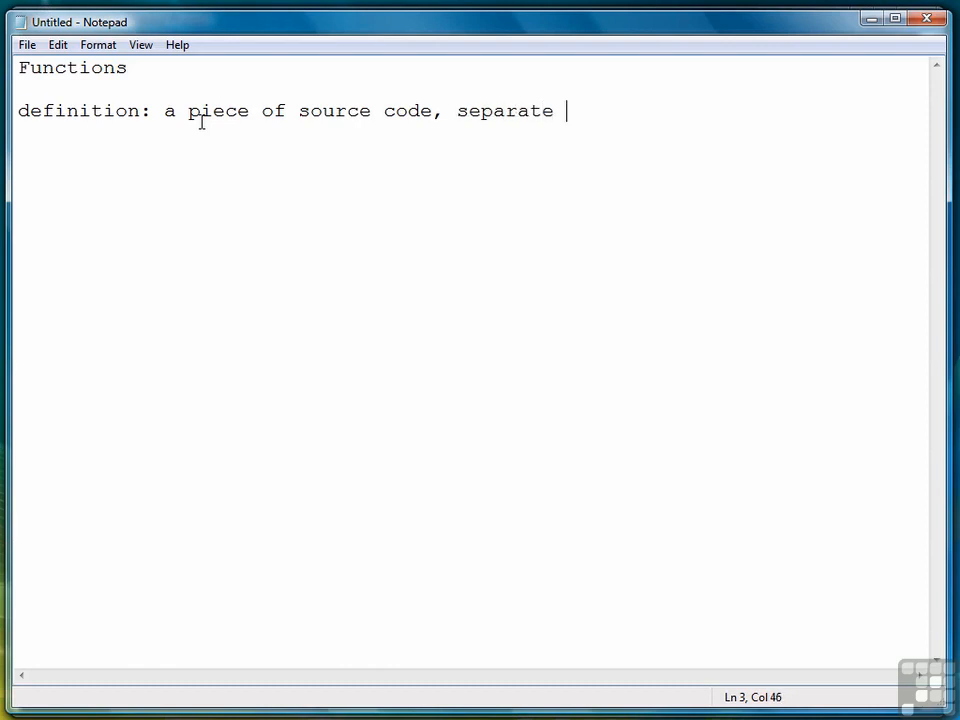
text(from the larger program,)
text(that performs a specific task)
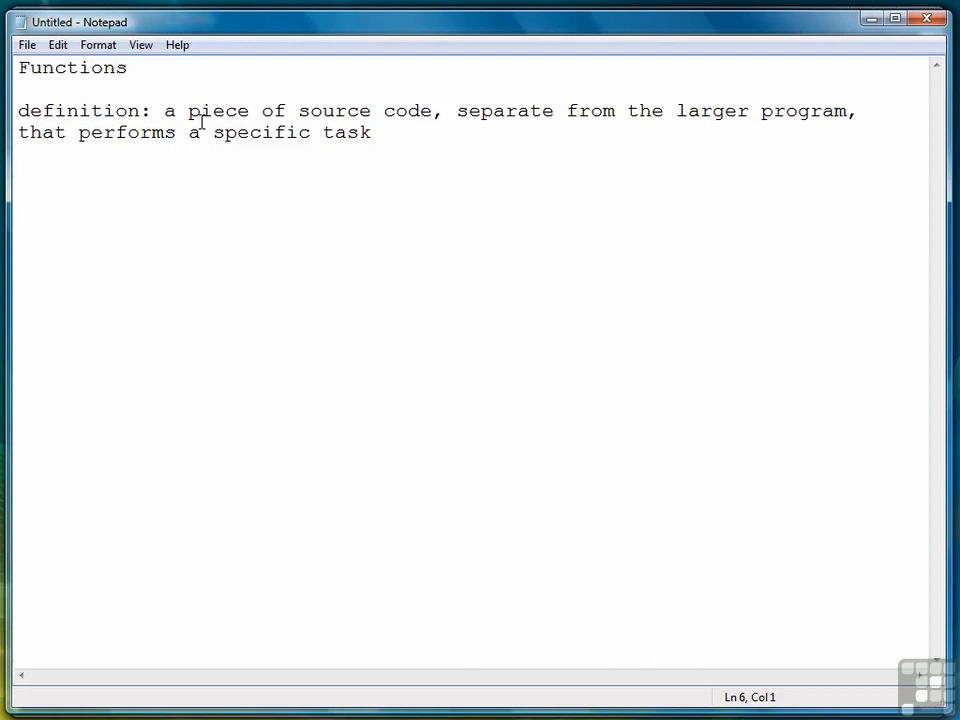
Write the 'Reasons to use functions' heading and item 1, 'Reduce complex tasks into simpler tasks'
text(Reasons to use functions:)
text(1. Re)
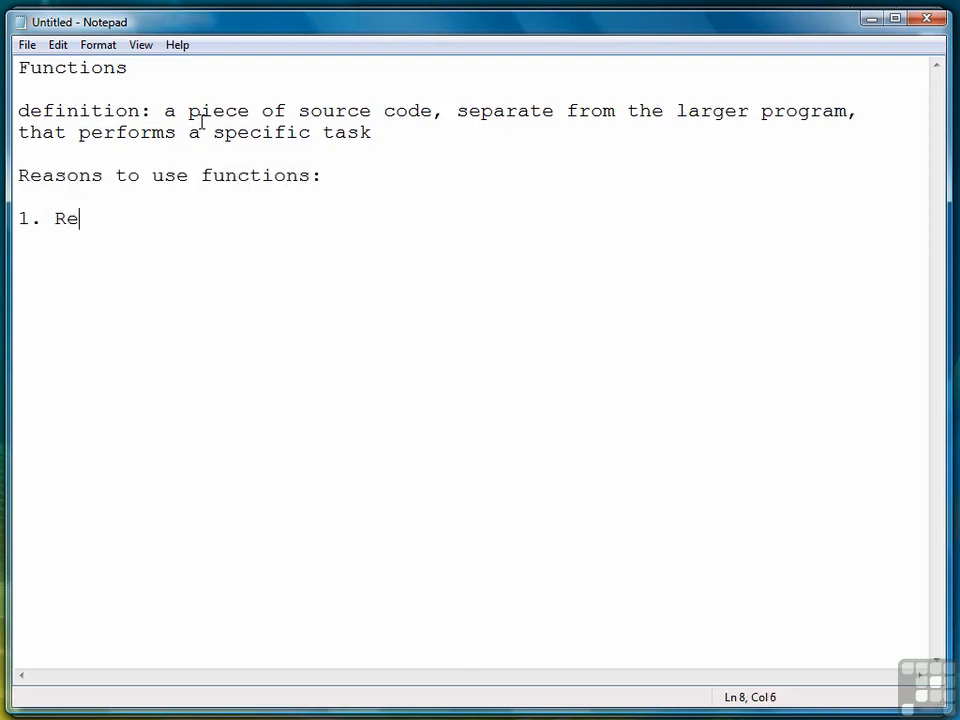
text(duce comple)
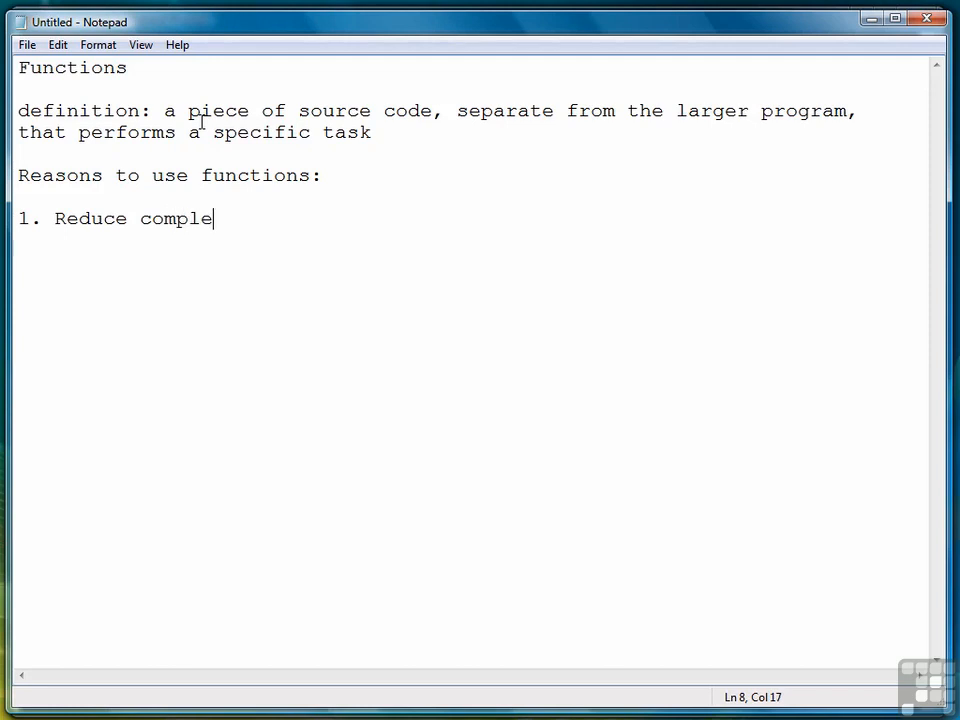
text(x tasks into)
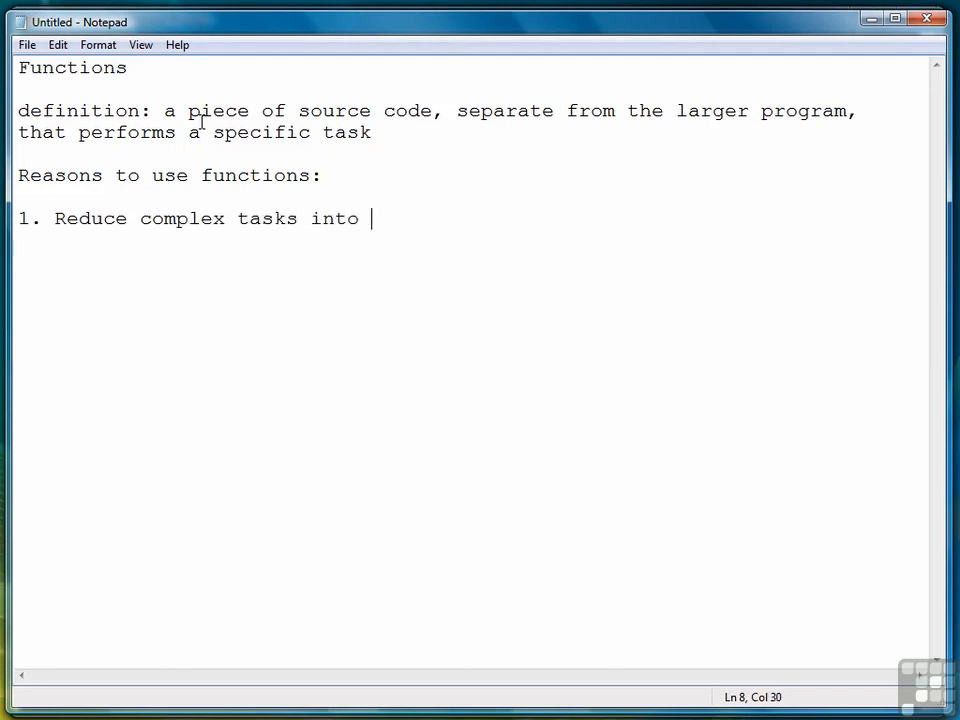
text(simpler tasks)
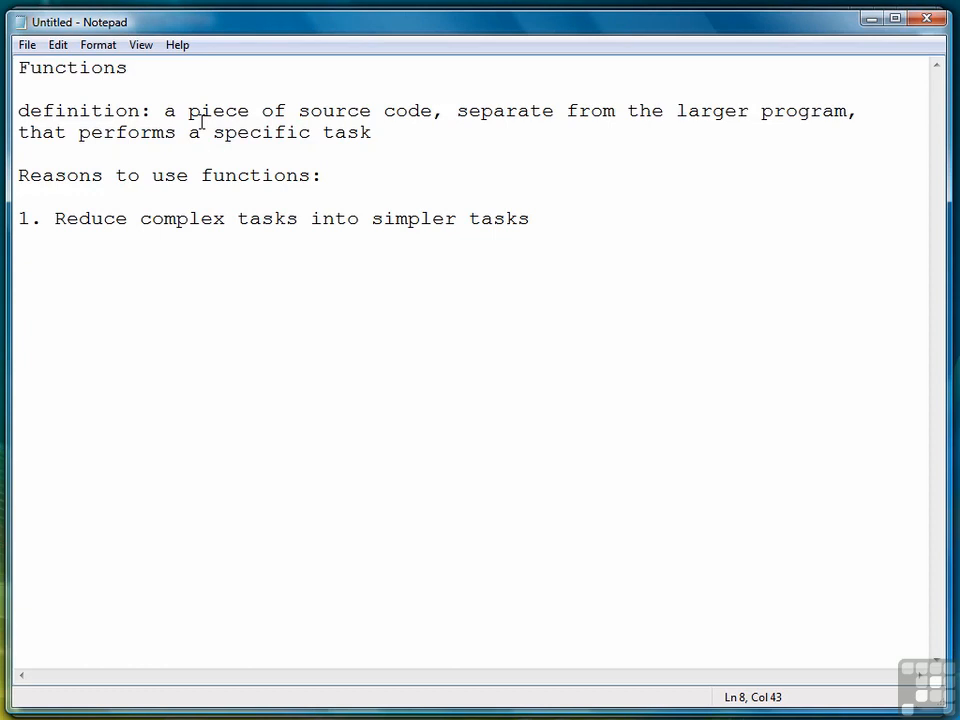
click(530, 218)
text(2. E)
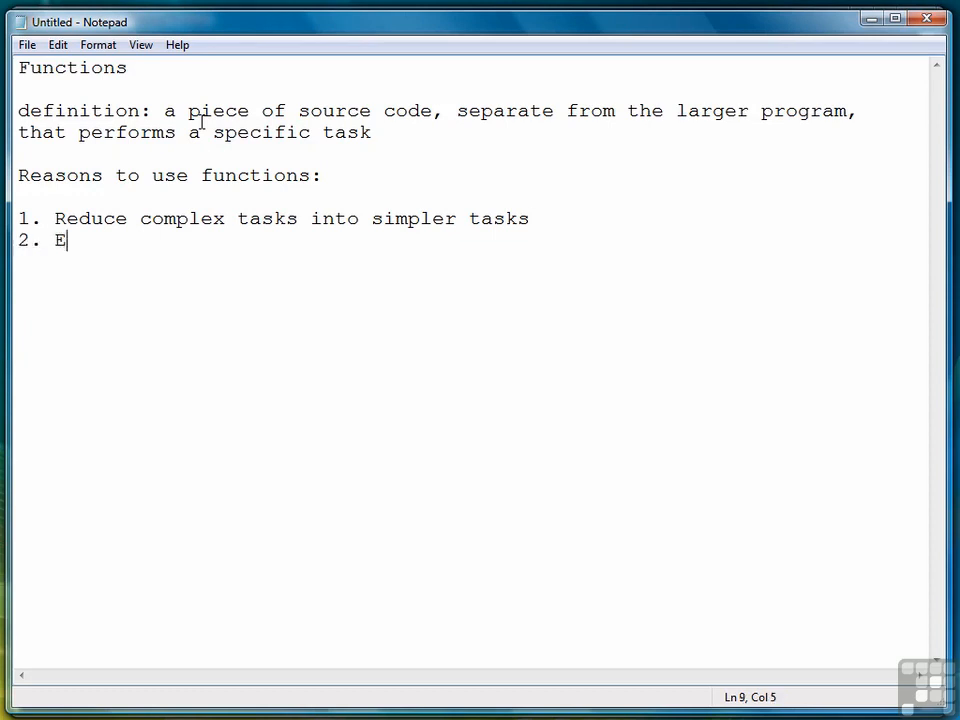
Finish item 2 as 'Eliminate duplicate code' and start a new line
text(liminate duplicate)
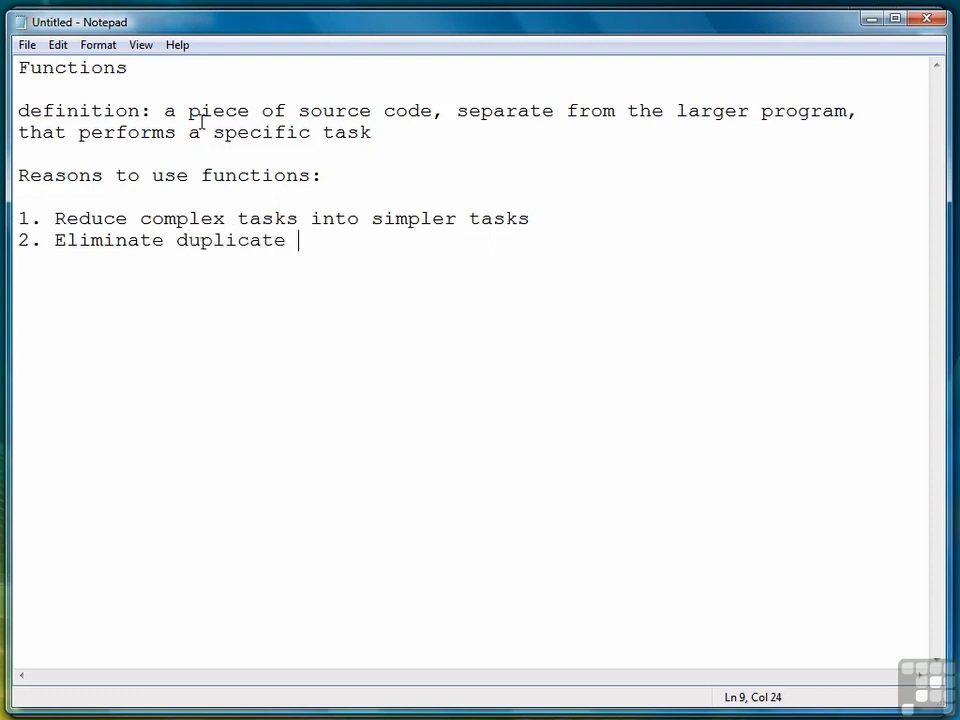
text(code)
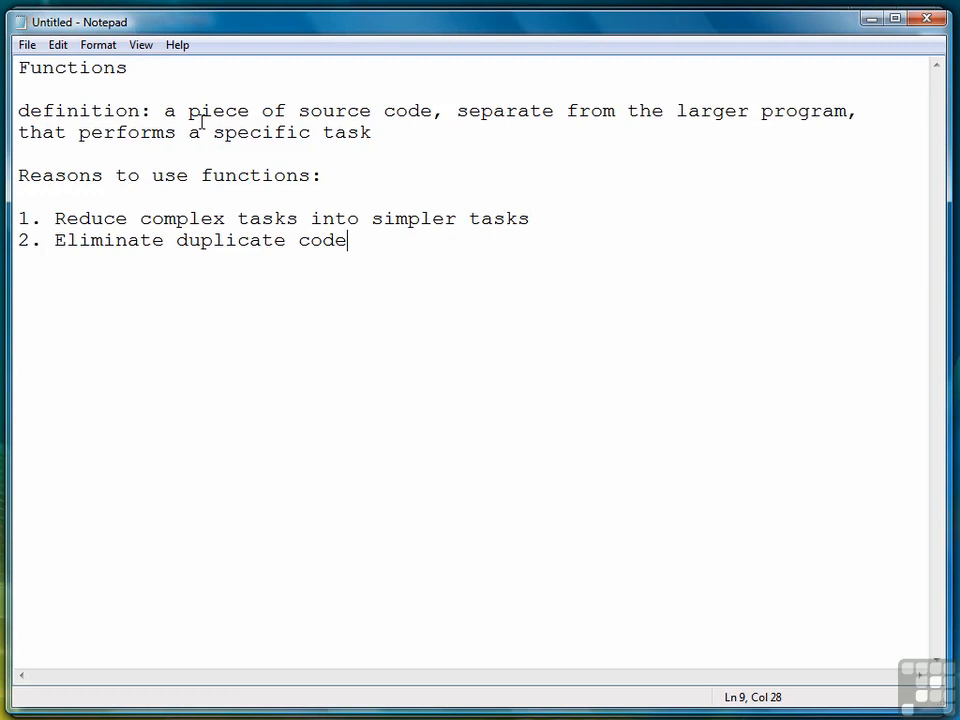
key(Enter)
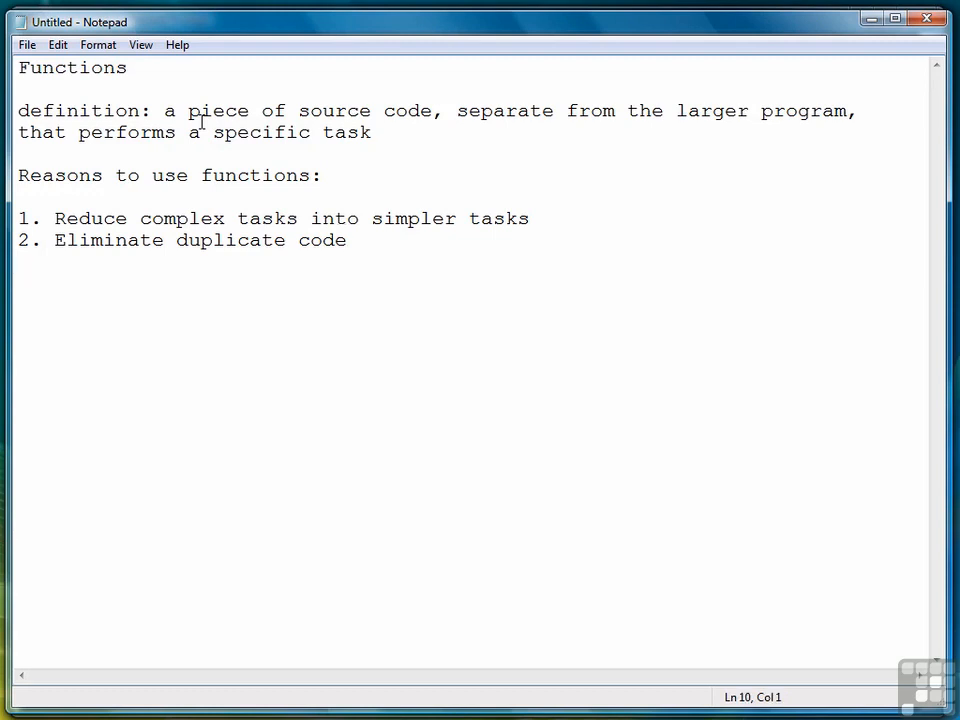
Type '3. Code reuse' as the third list item
text(3)
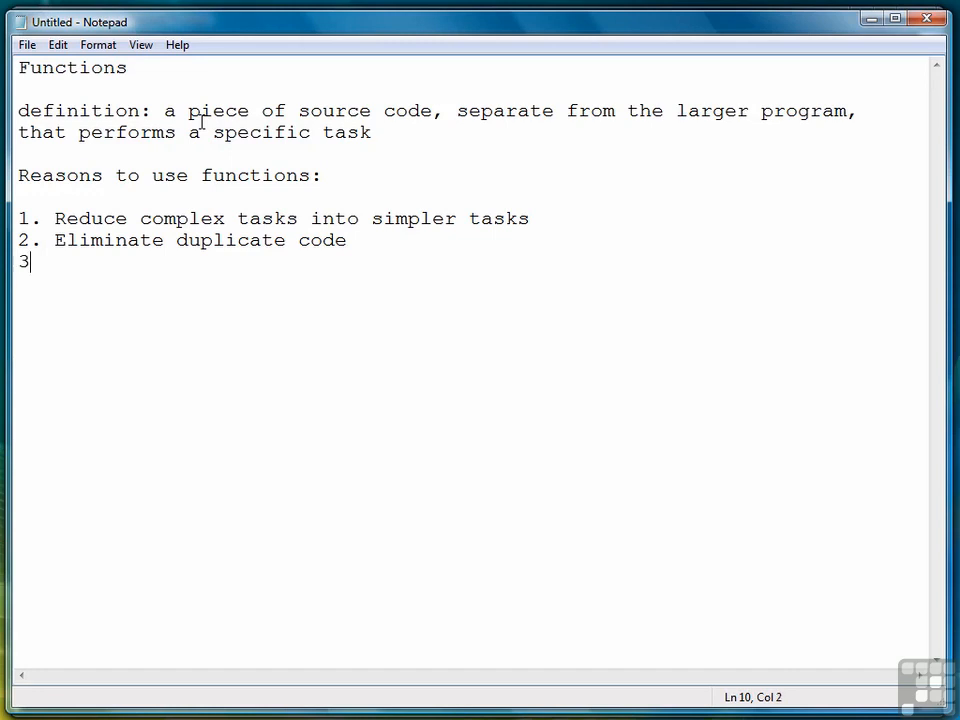
text(. Code re)
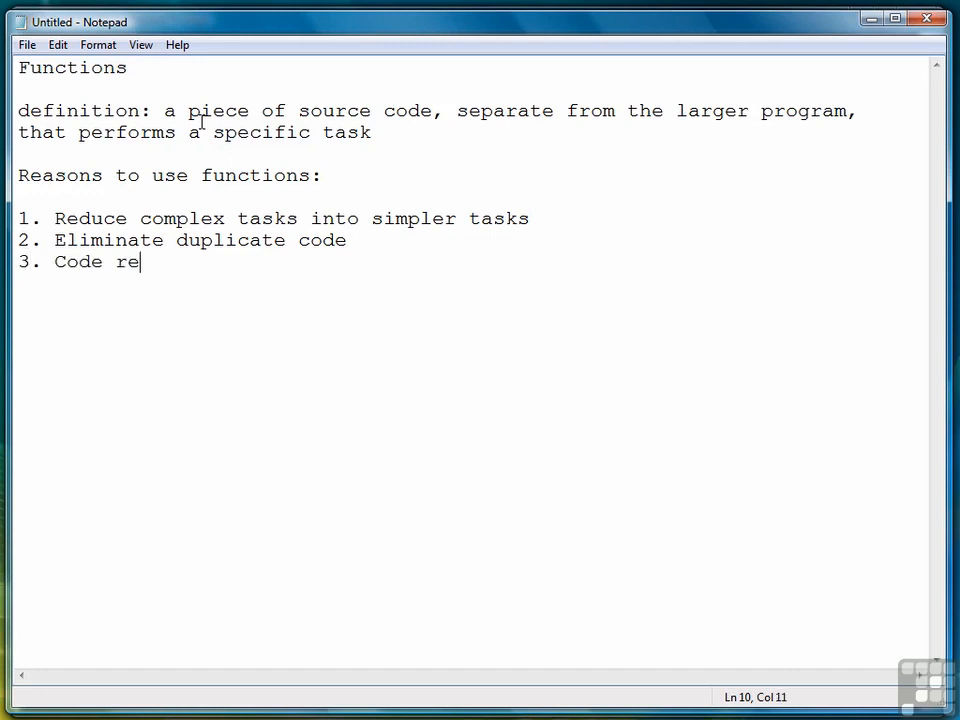
text(use)
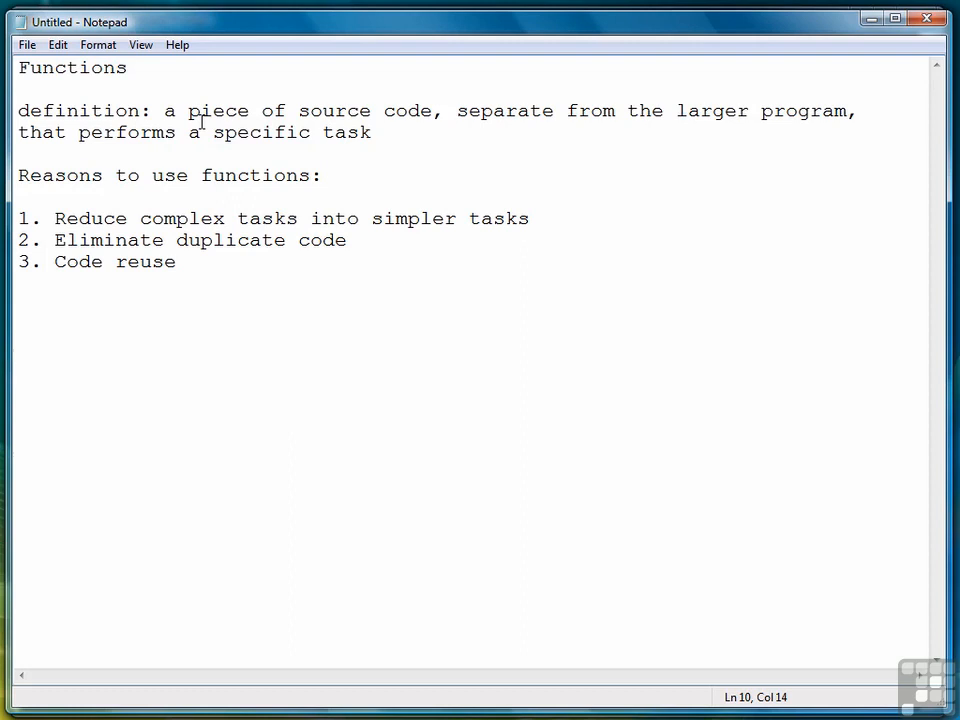
click(176, 261)
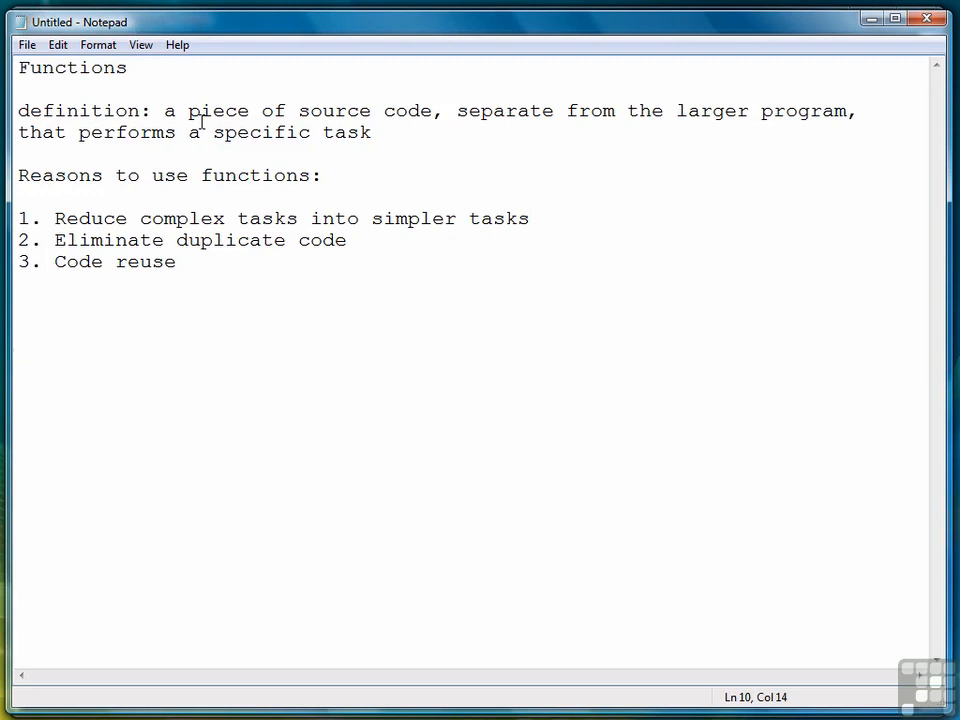
click(175, 261)
text(4. D)
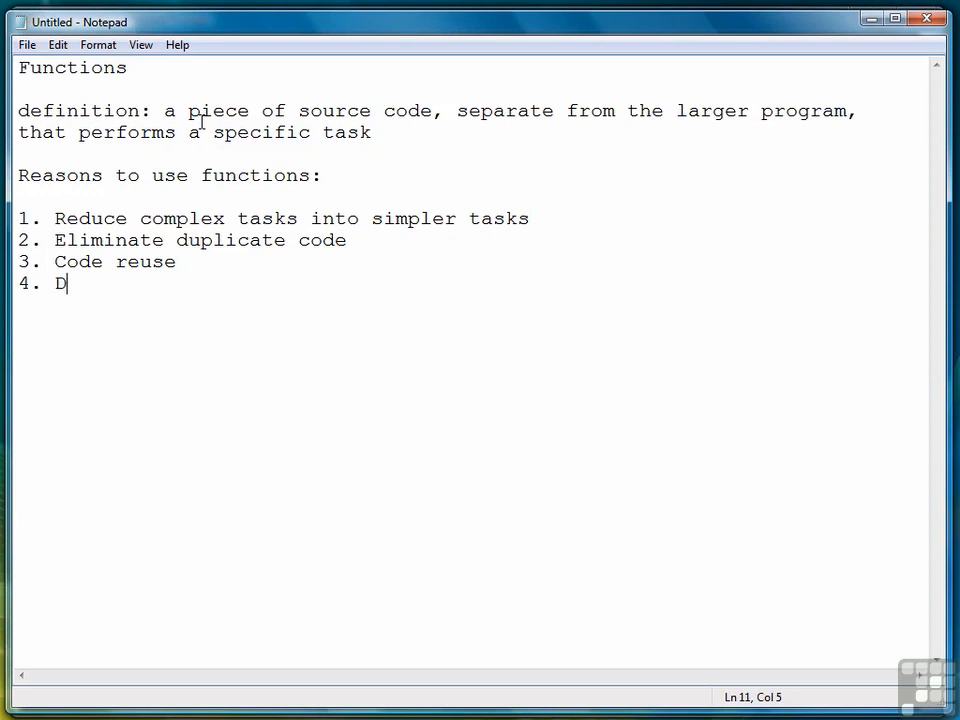
Complete item 4 as 'Distribute tasks to multiple programmers'
text(istribute tasks to)
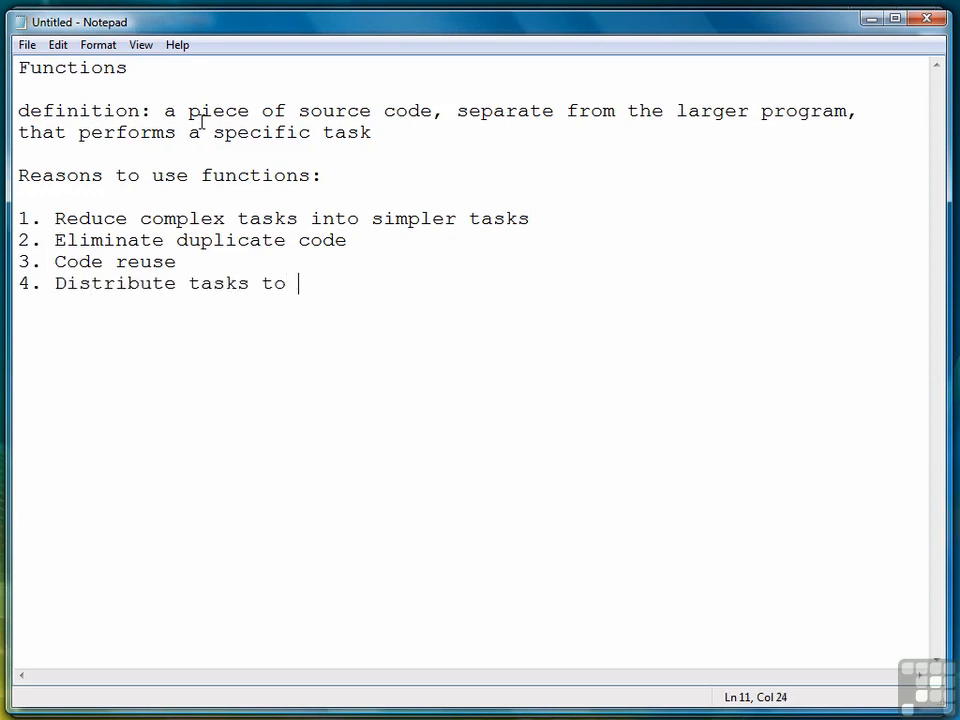
text(multiple programmers)
text(5. Hide)
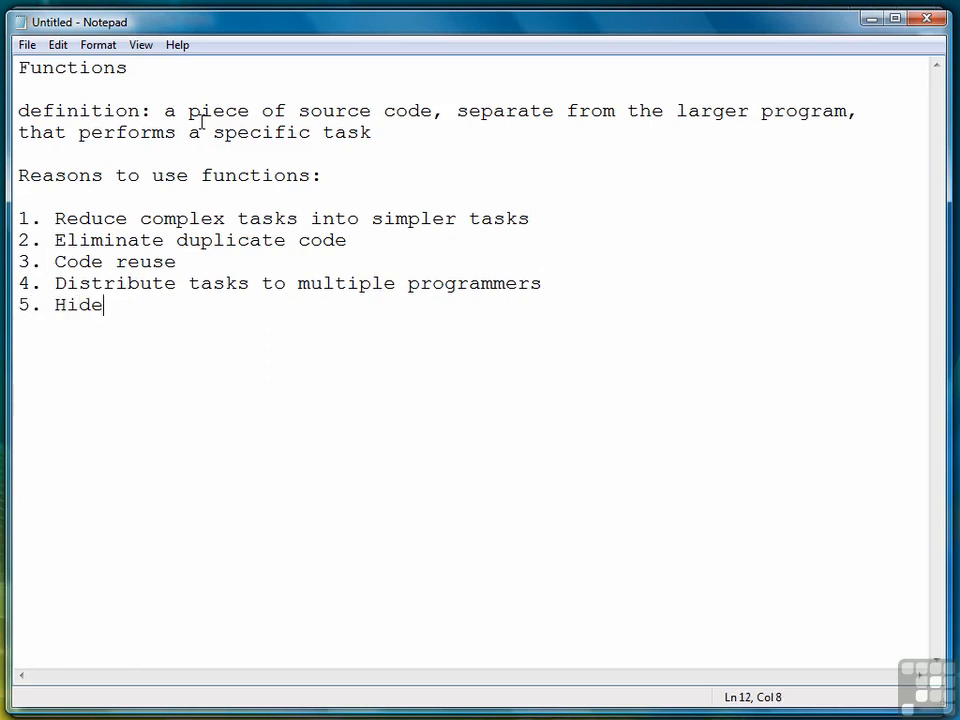
Complete item 5 as 'Hide implementation details - abstraction' and start a new line
text(implementation det)
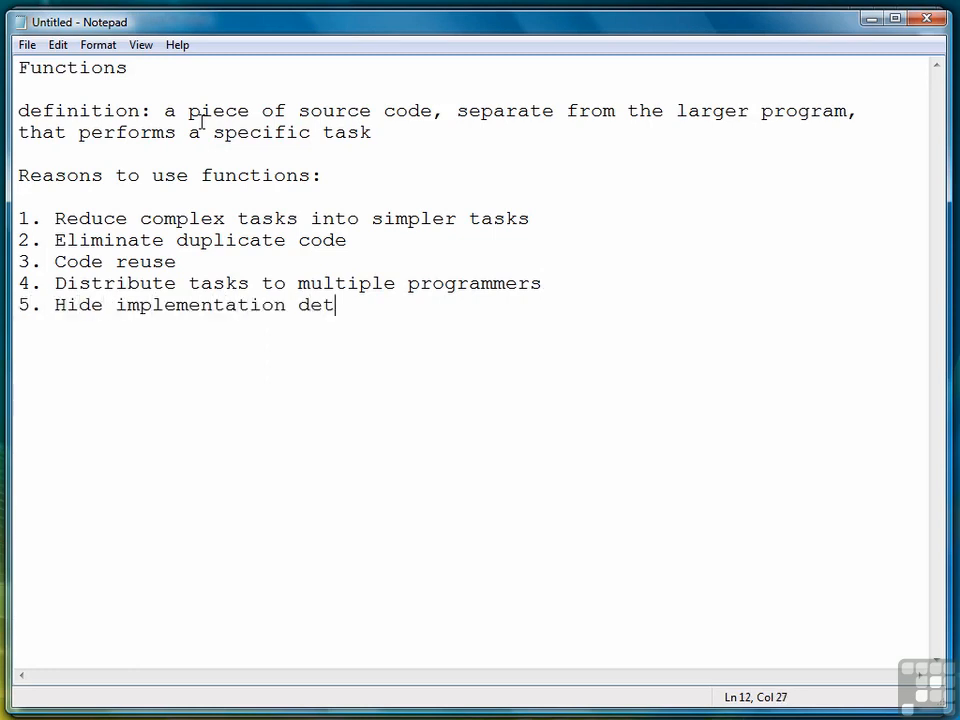
text(ails -)
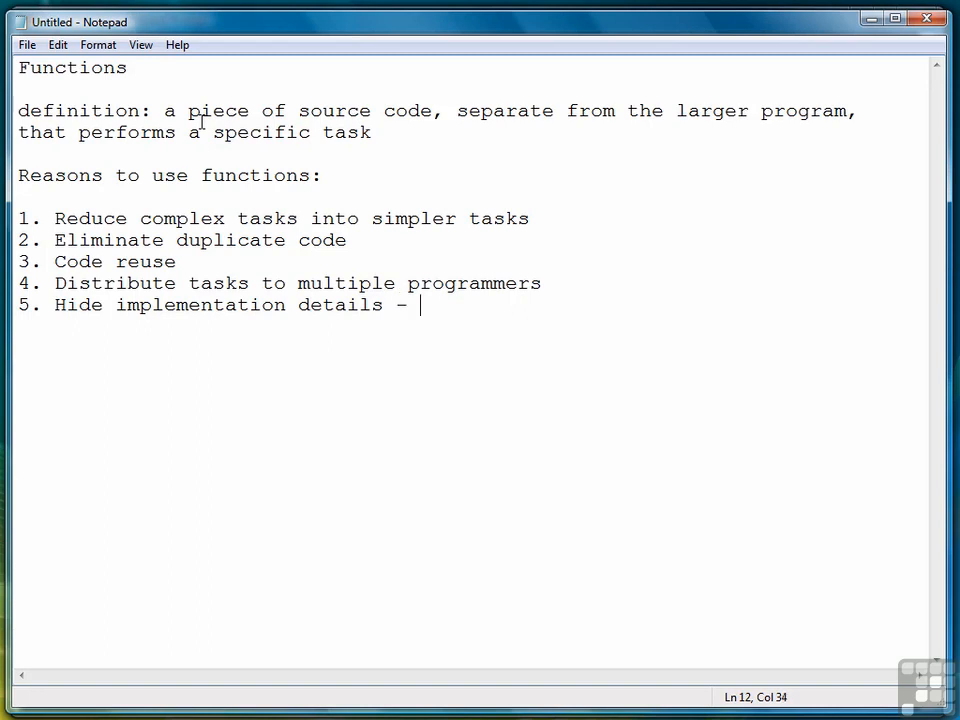
text(abstraction)
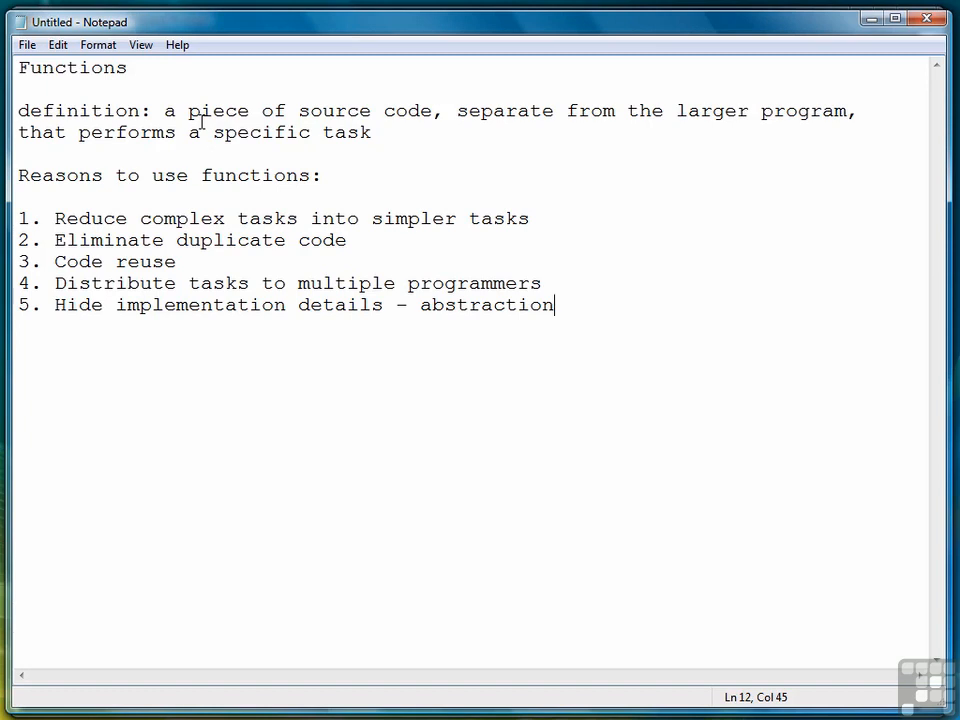
key(Return)
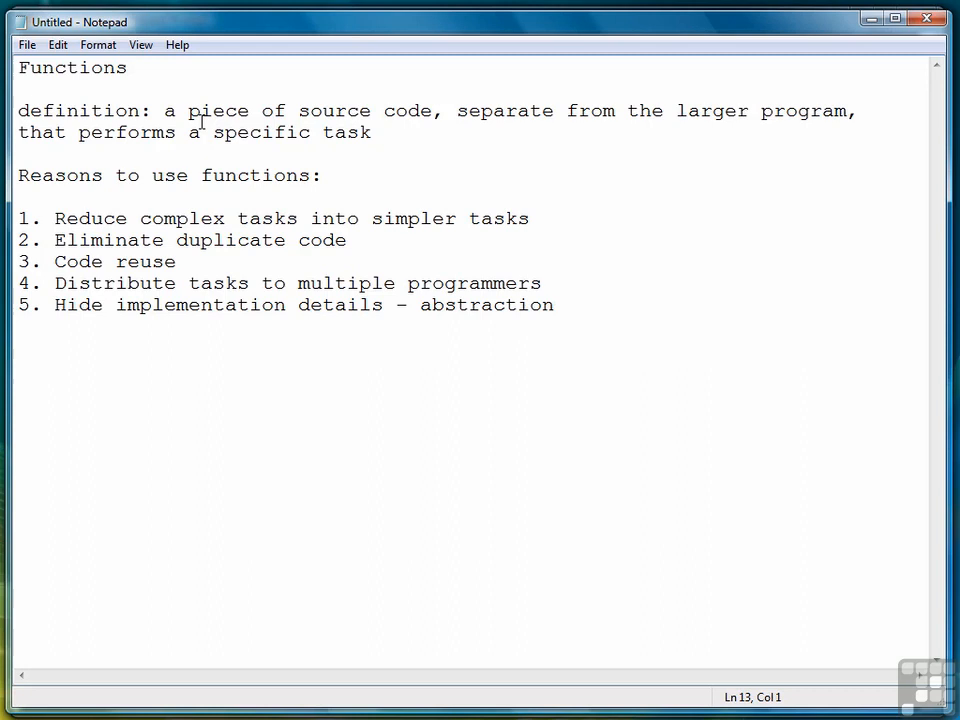
Type '6. Improves debugging by improving traceability' as the final list item
text(6. Improv)
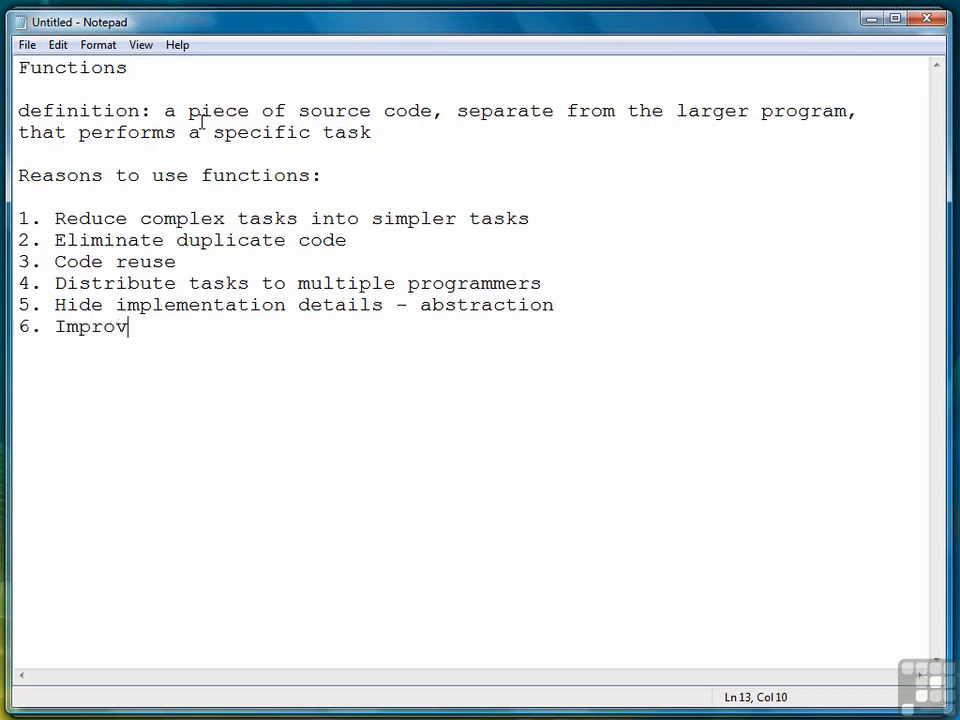
text(es debu)
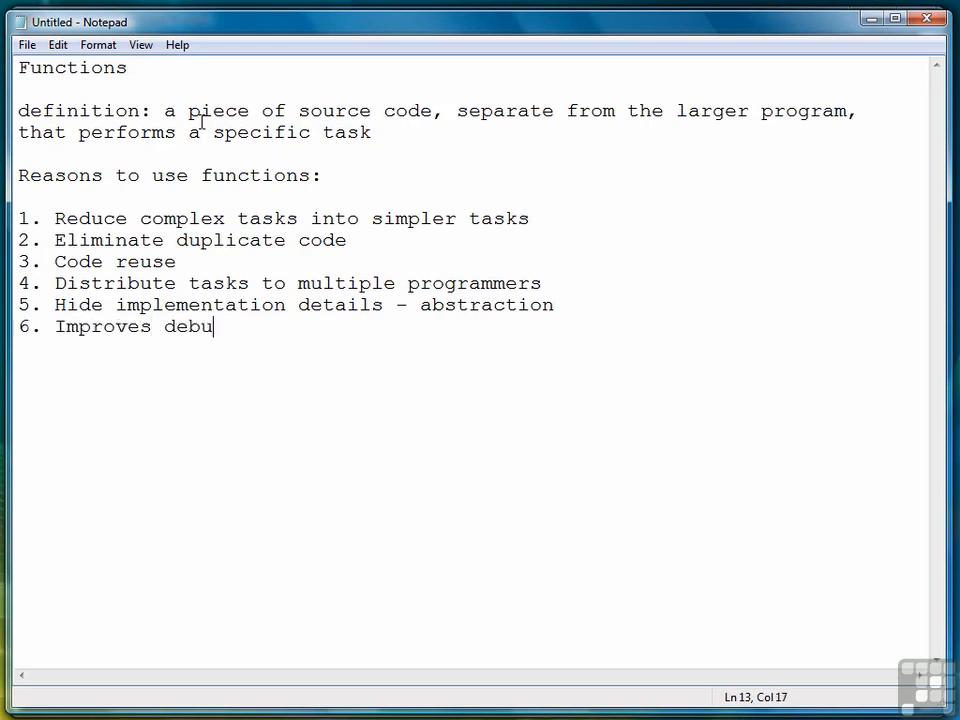
text(gging b)
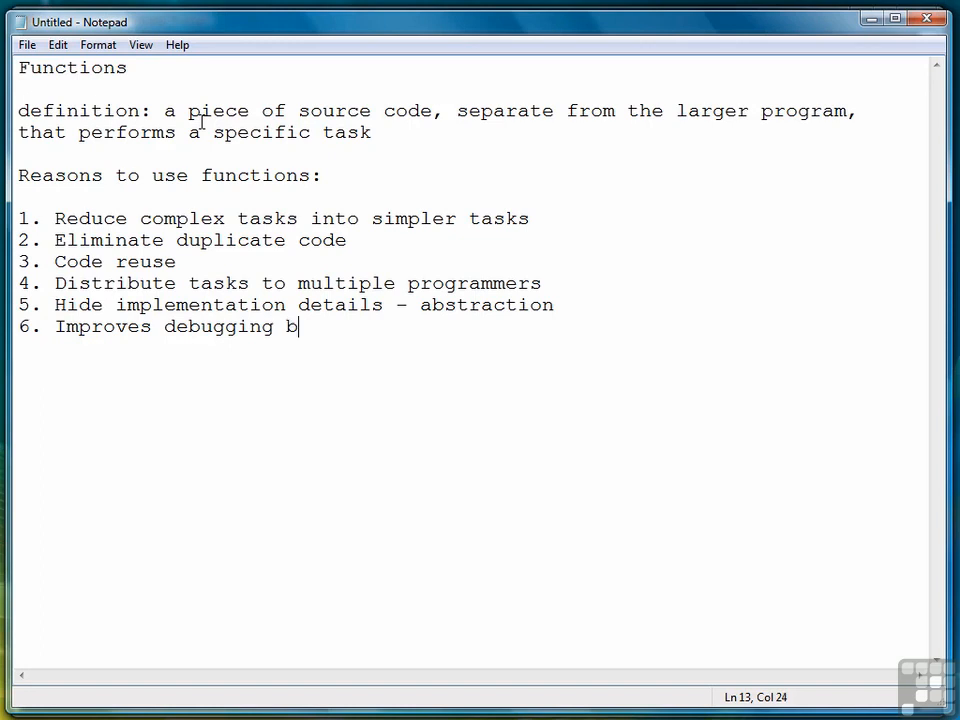
text(y improving trace)
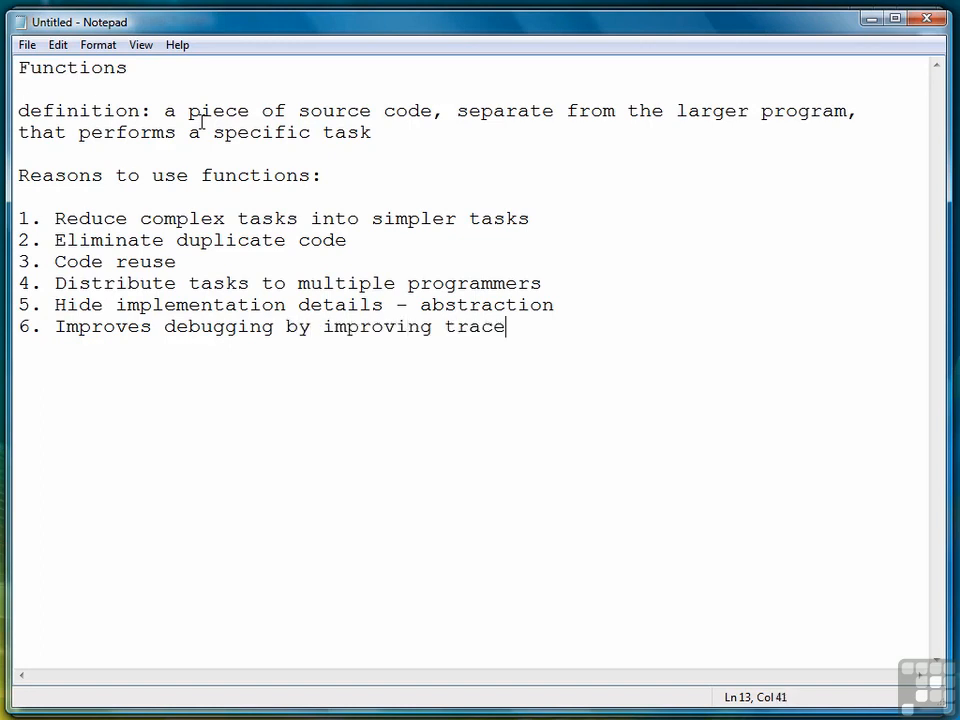
text(ability)
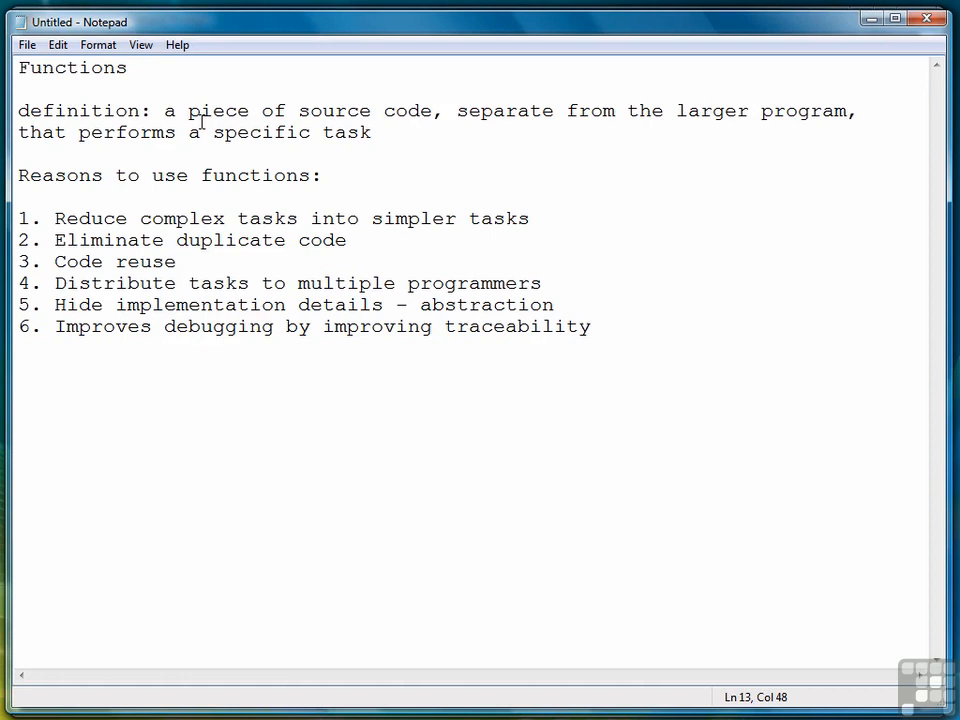
click(591, 326)
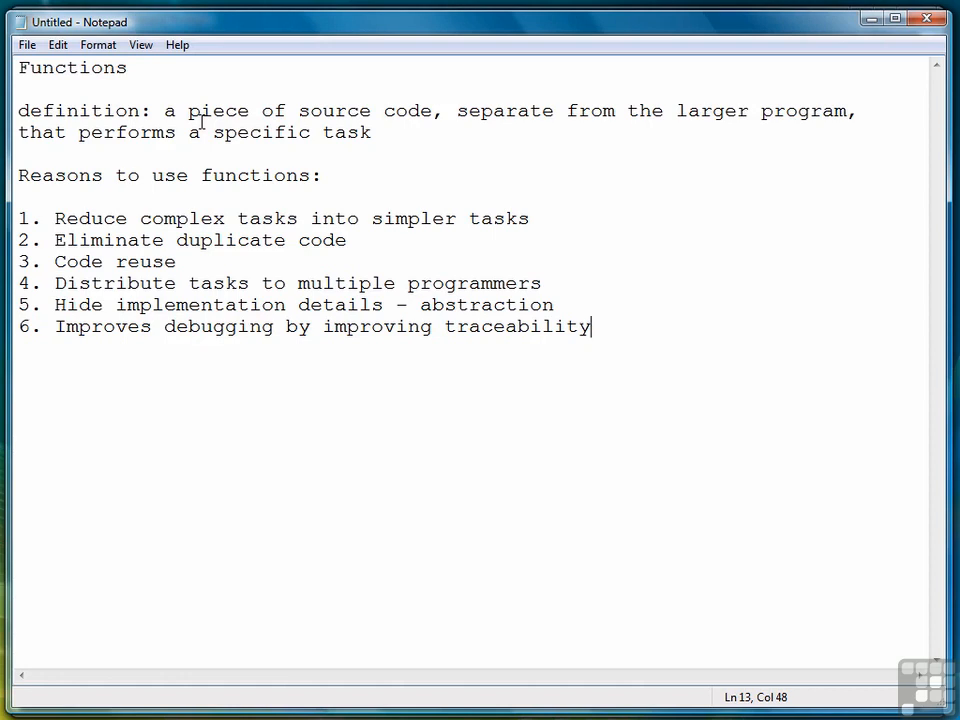